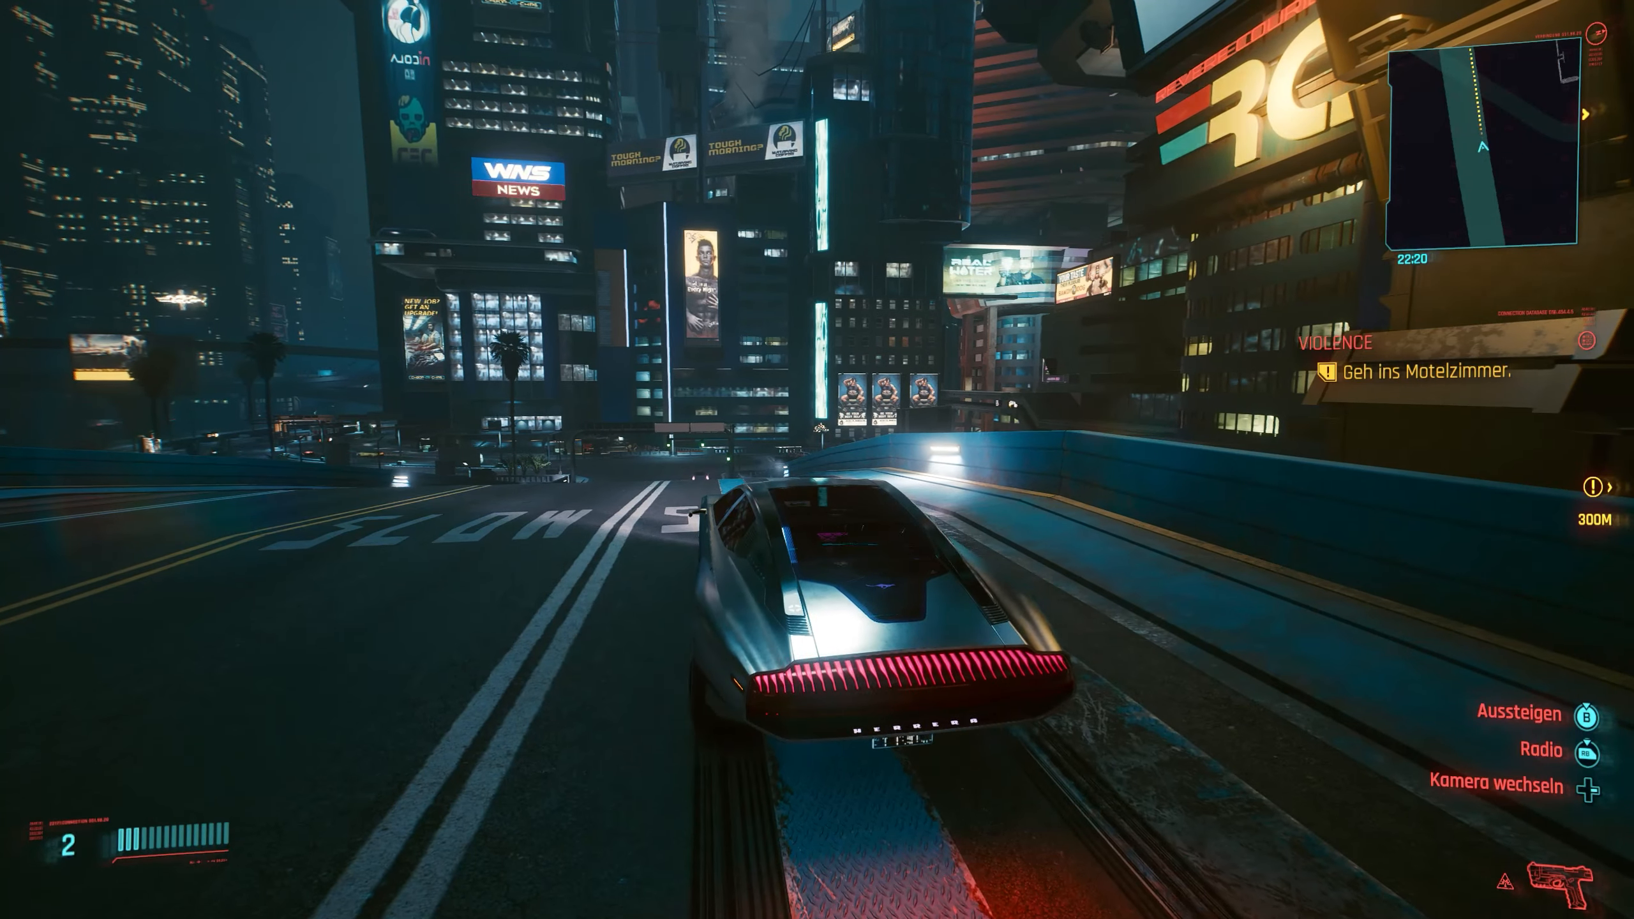
key("w")
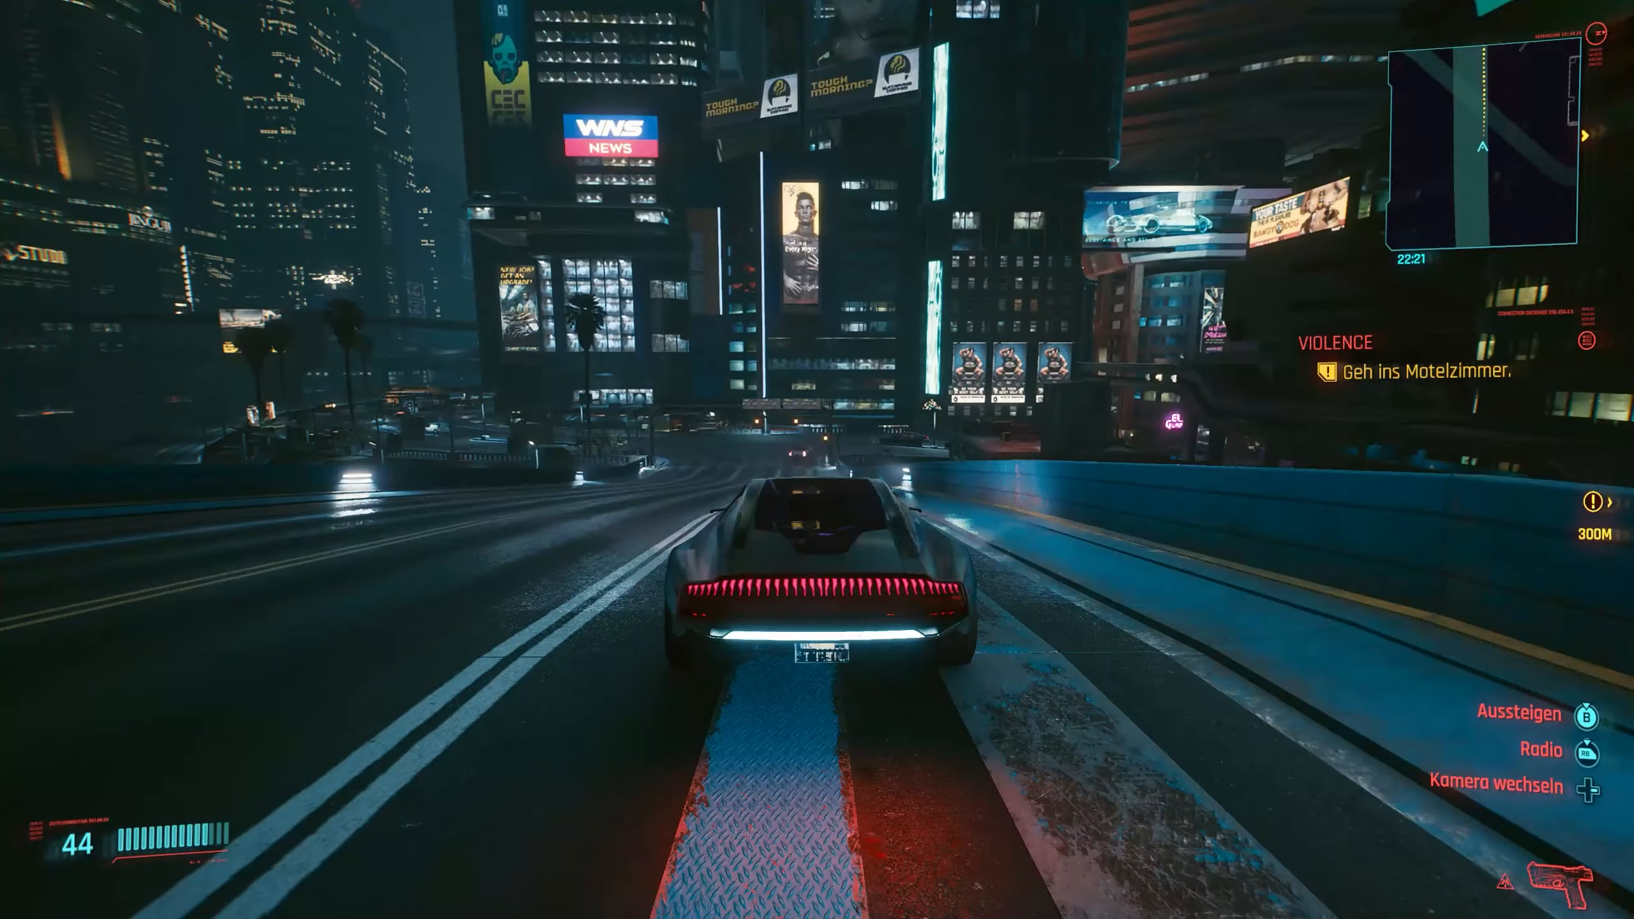
key("W")
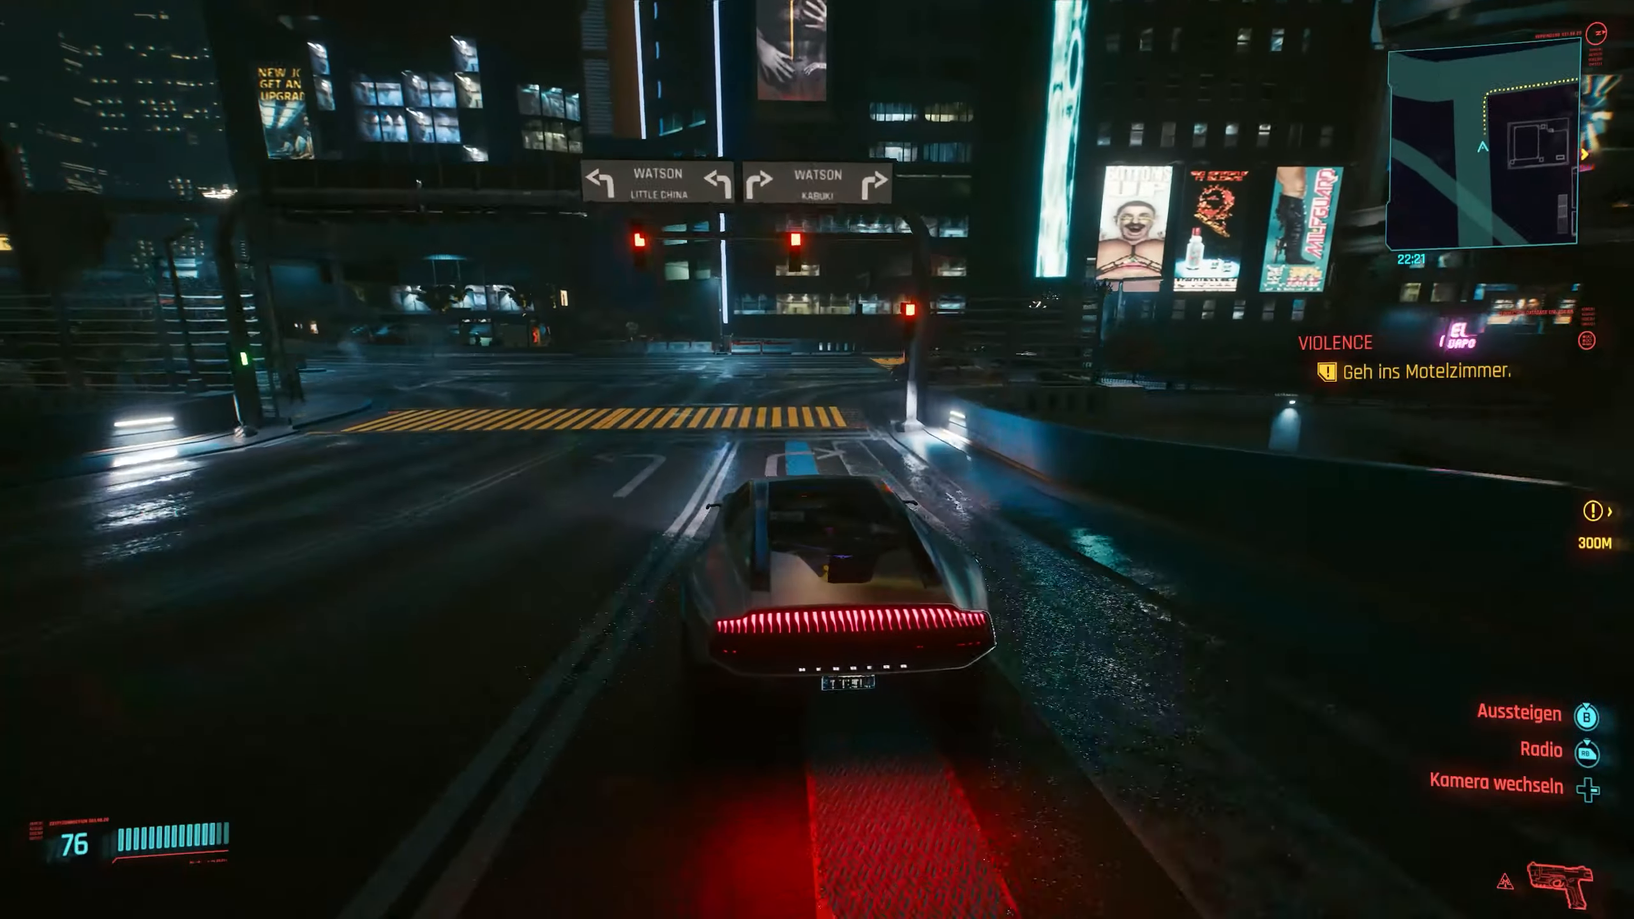
key("w")
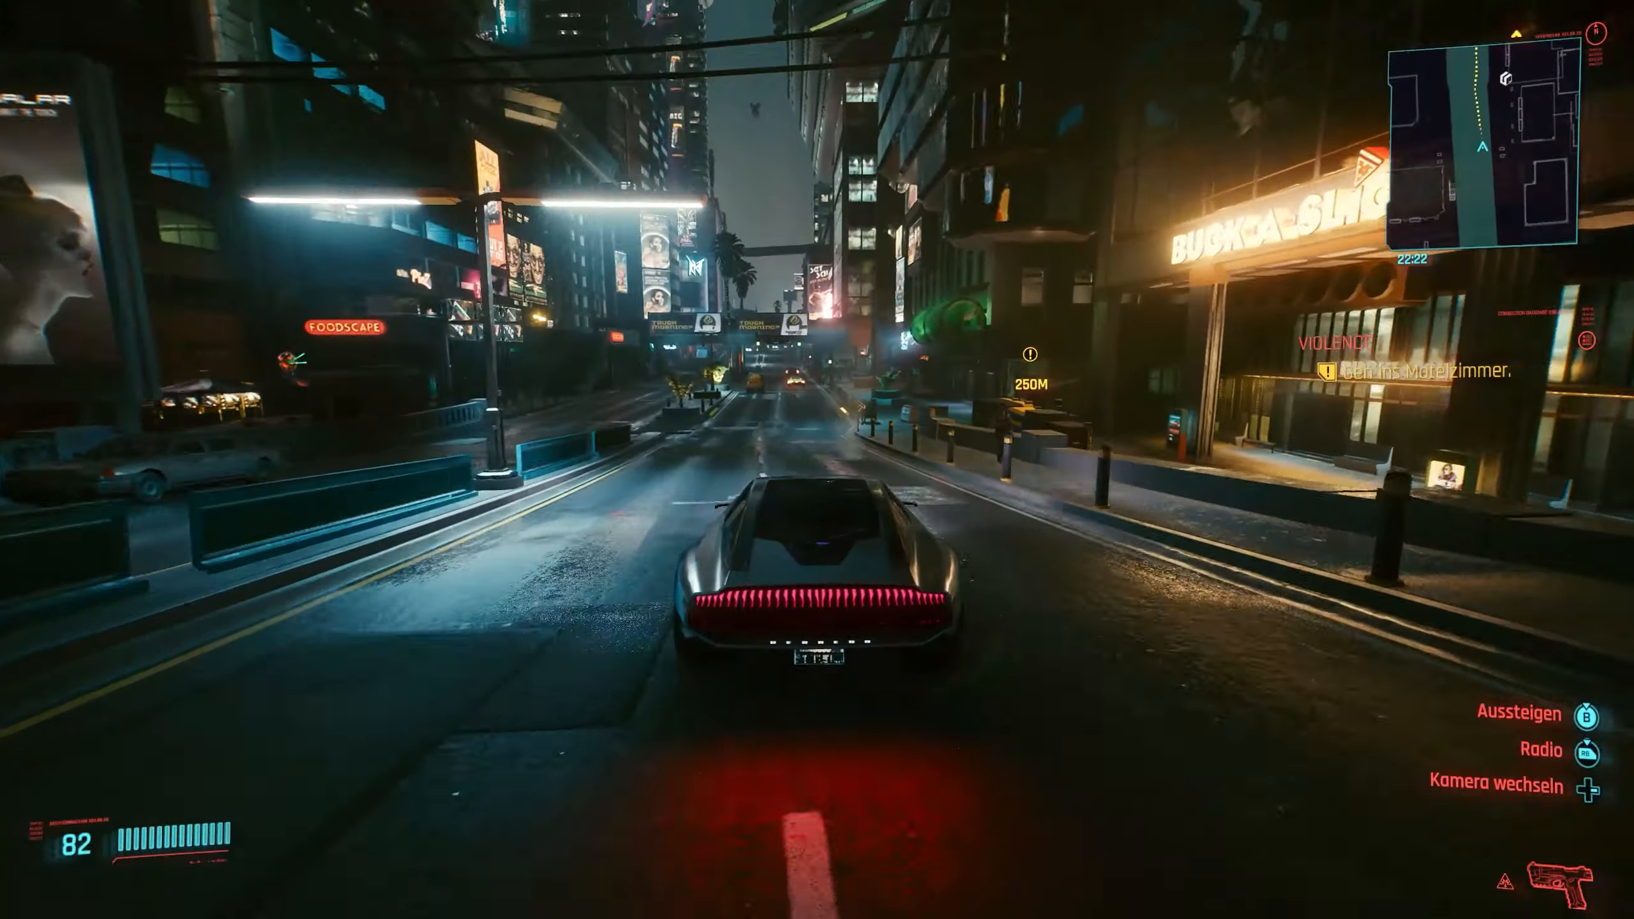
key("w")
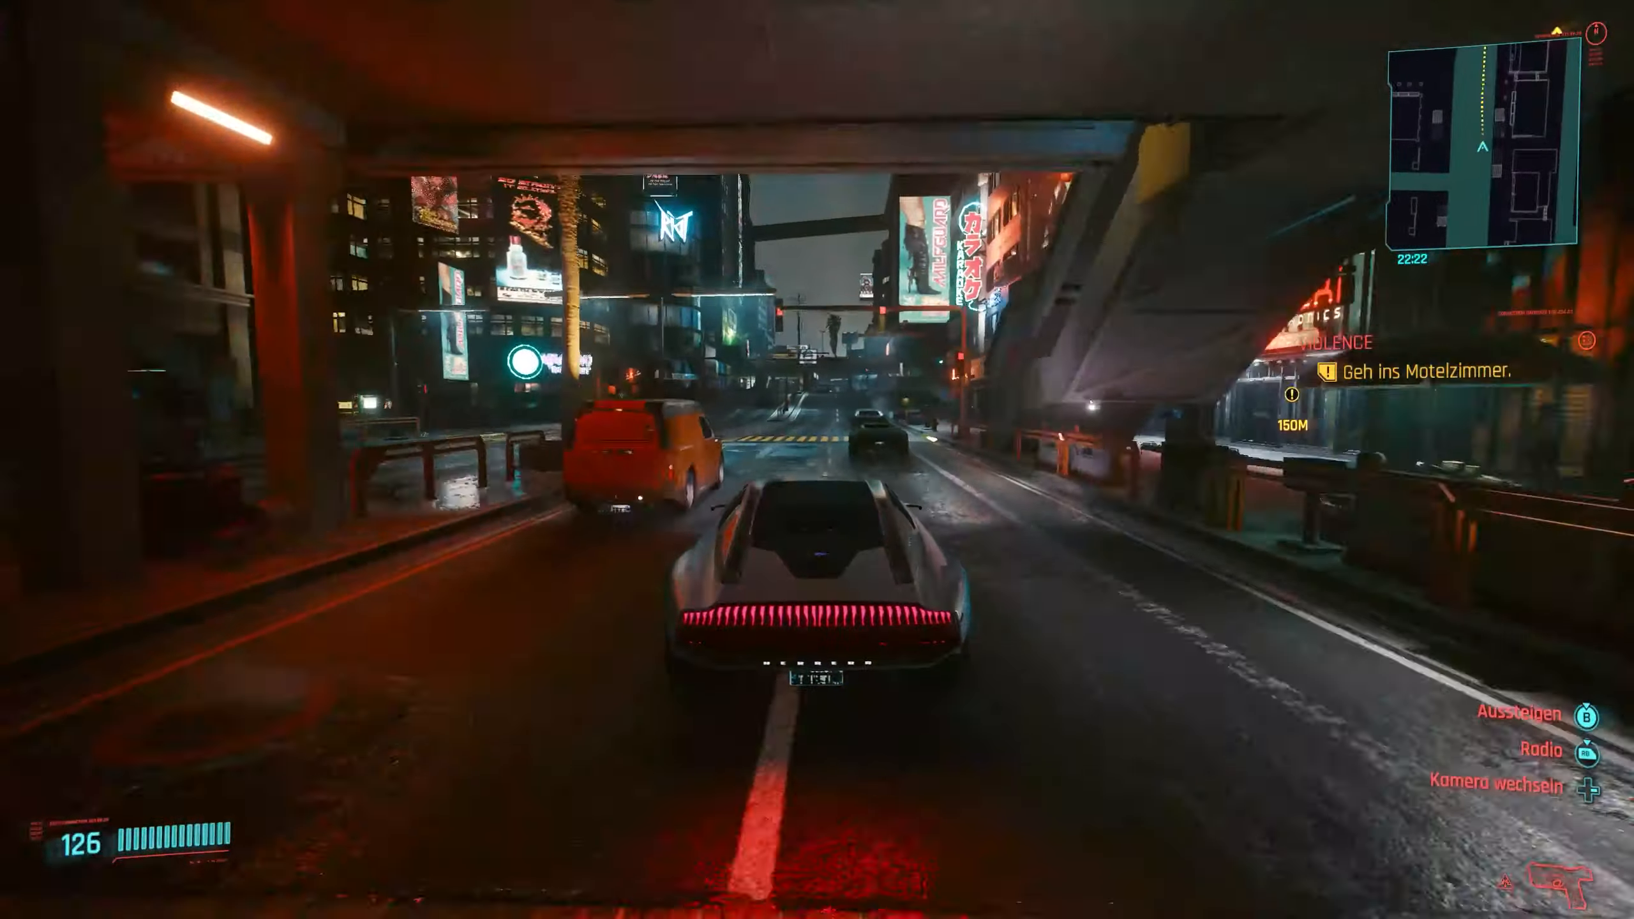
key("w")
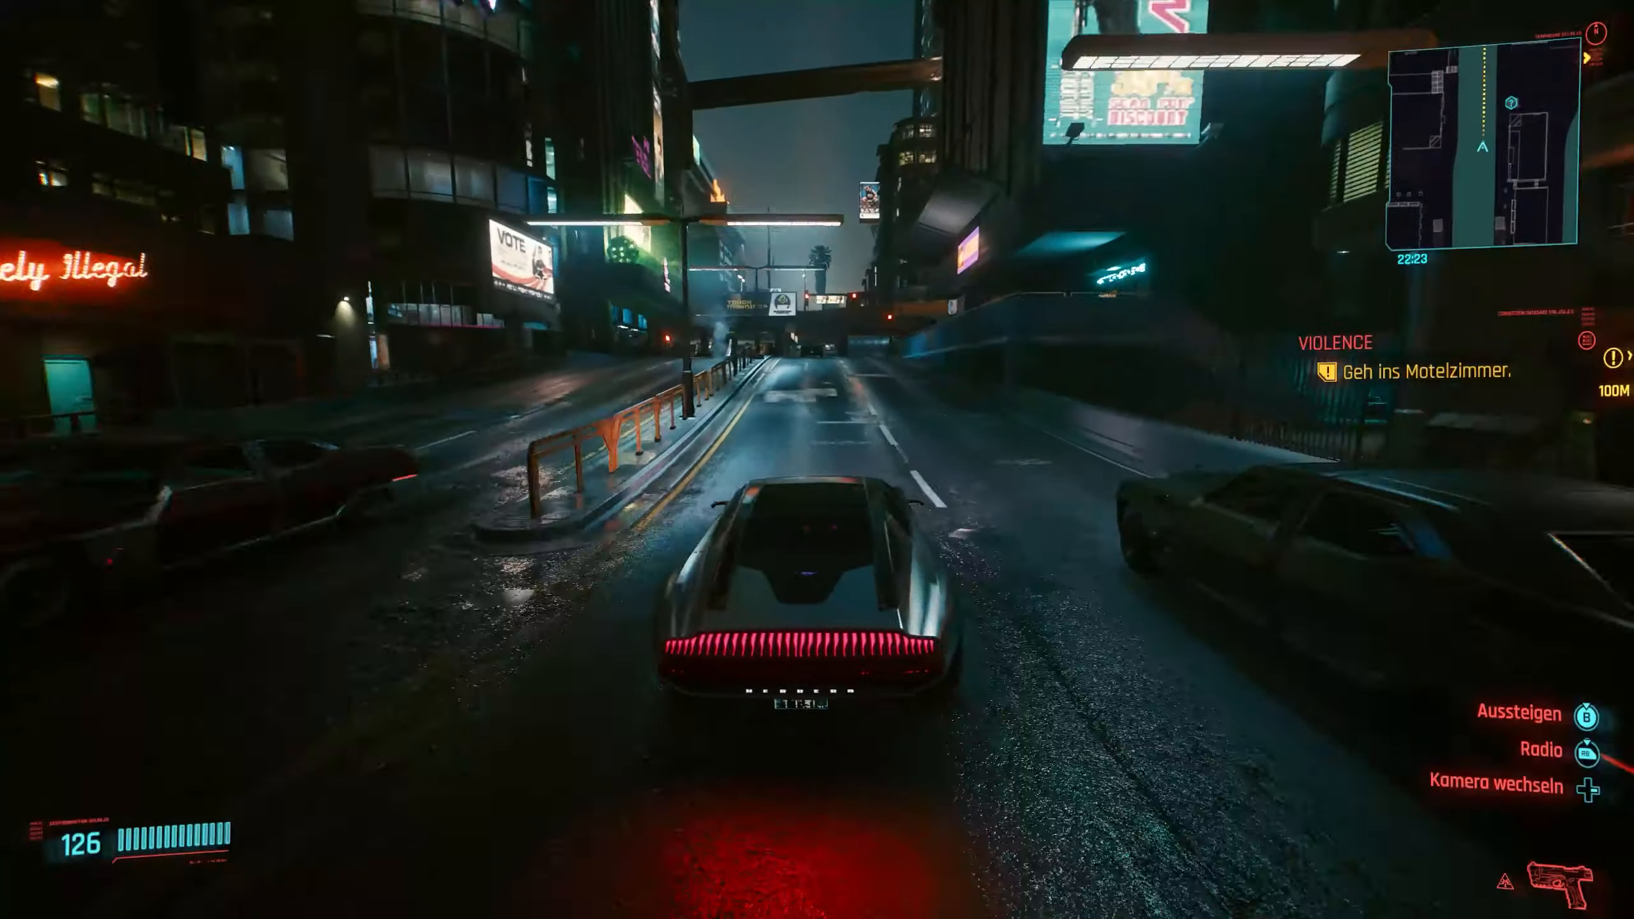
key("w")
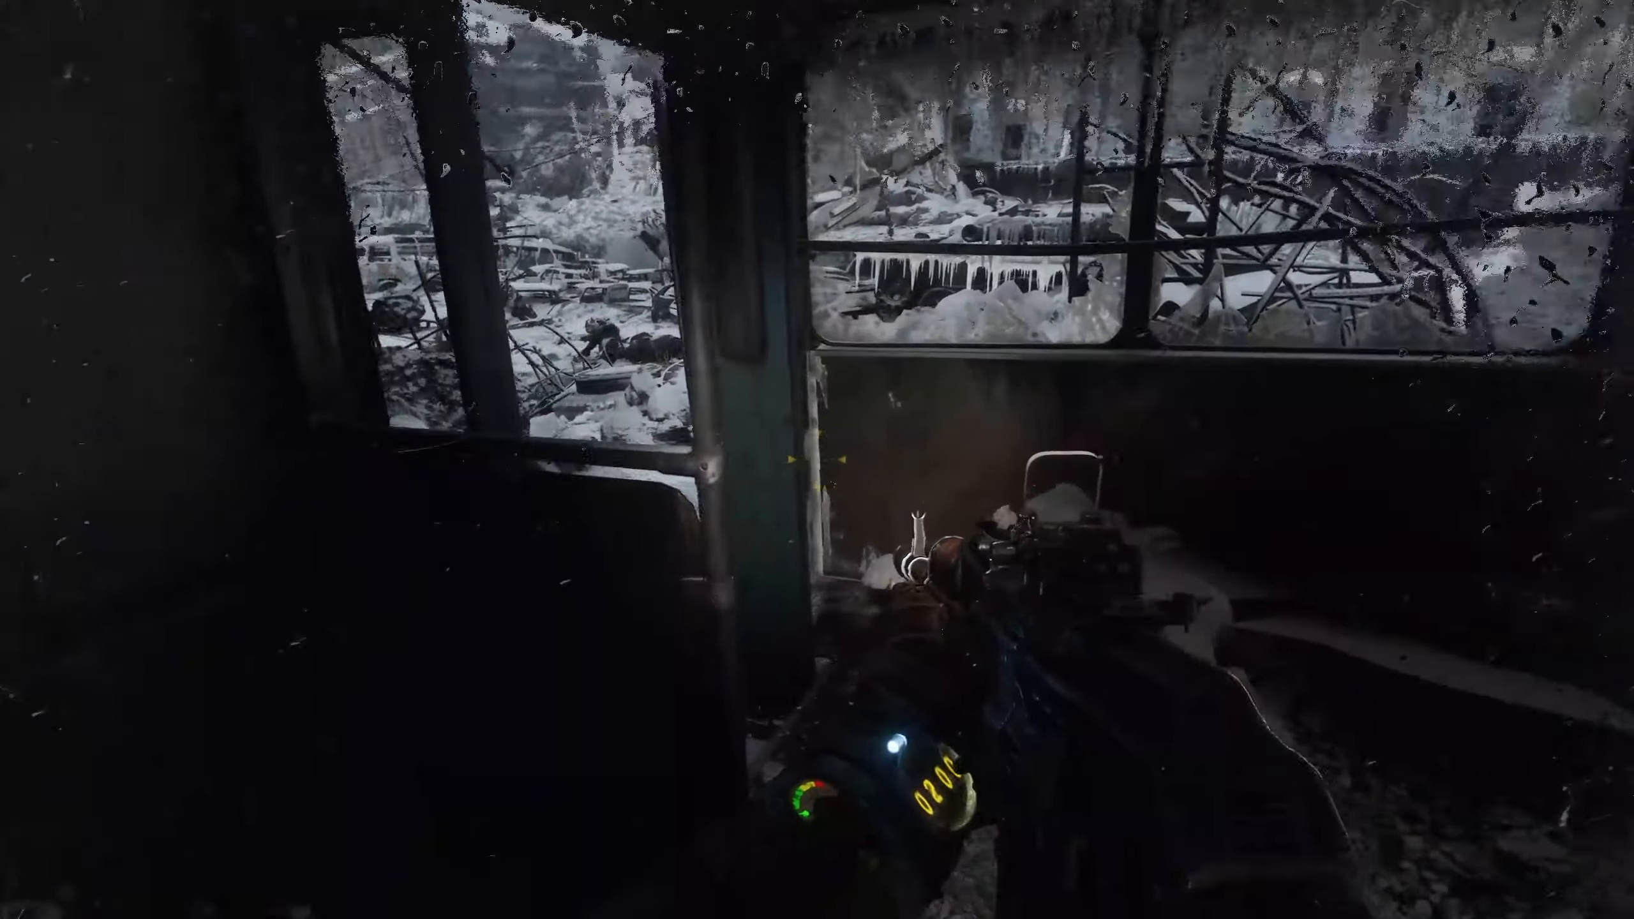
mouse_move(817, 459)
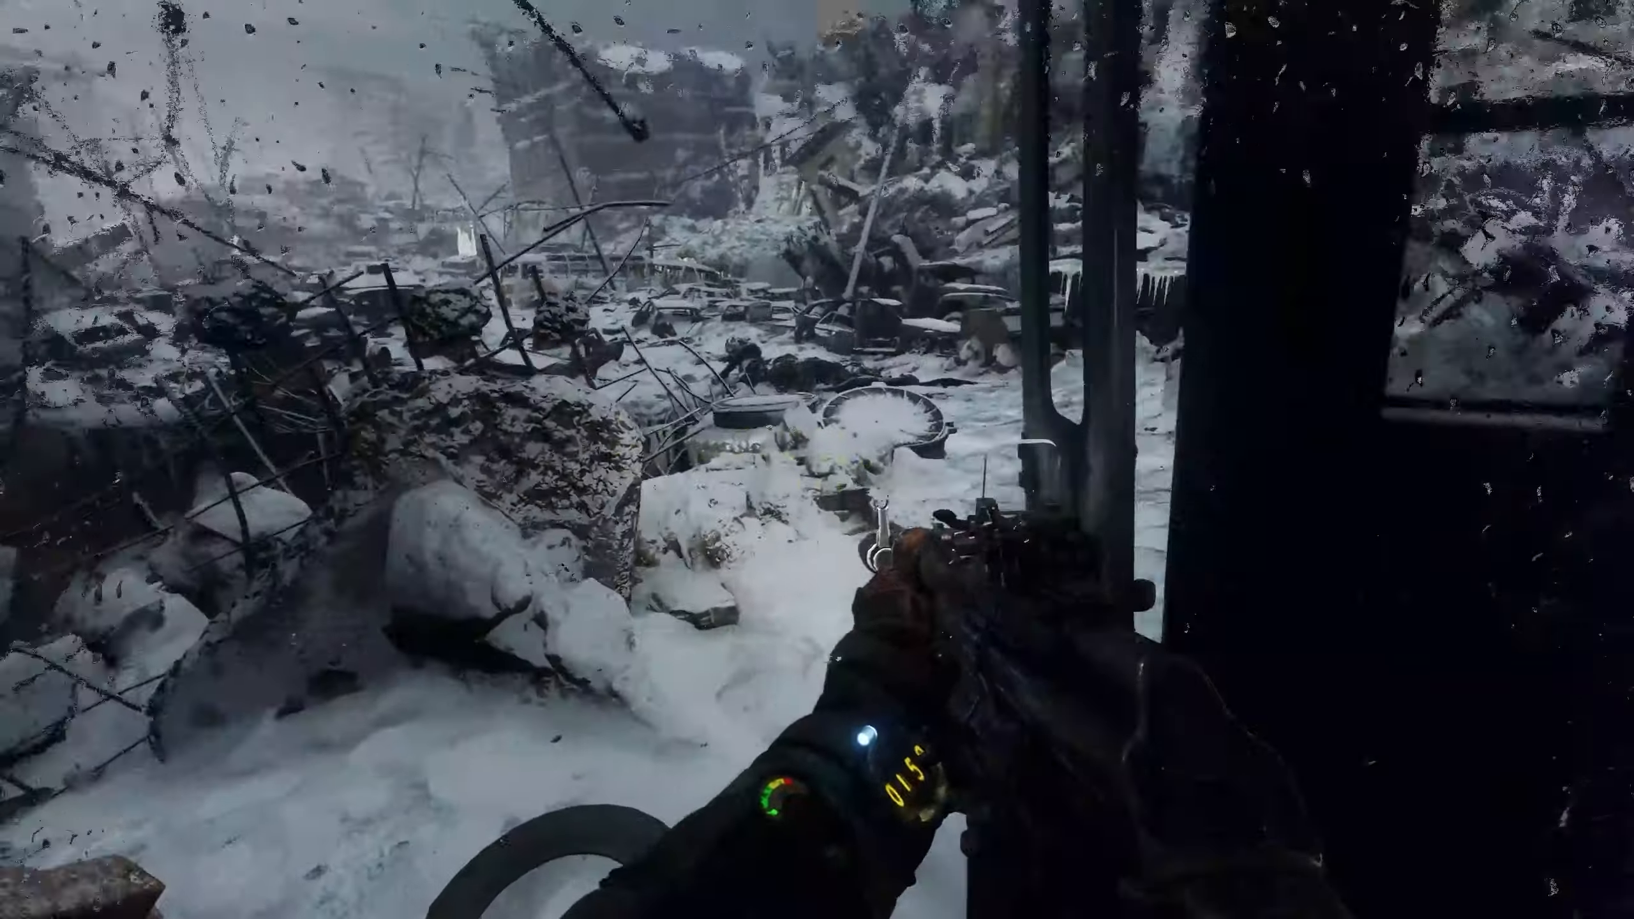